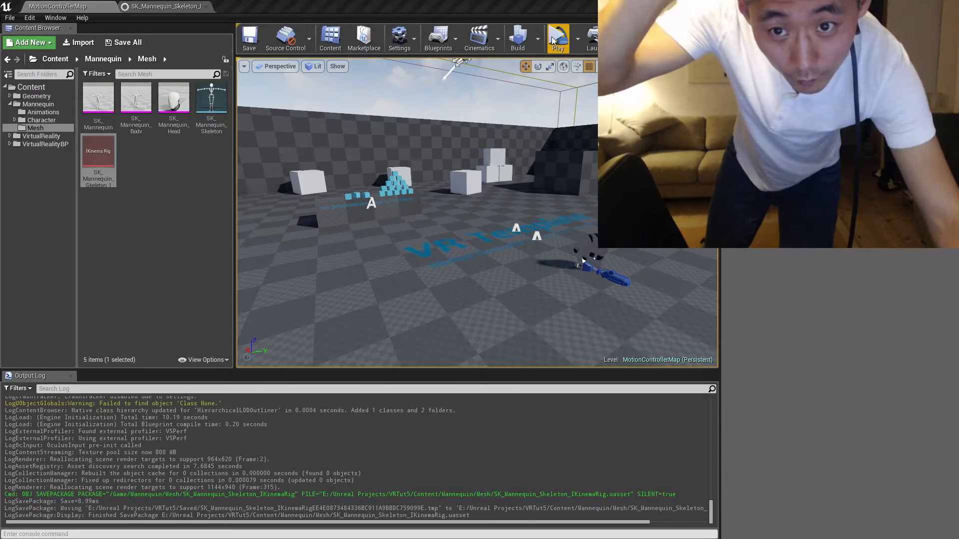
Open the SK_Mannequin_Skeleton IKinema rig from the Mannequin/Mesh folder
click(556, 38)
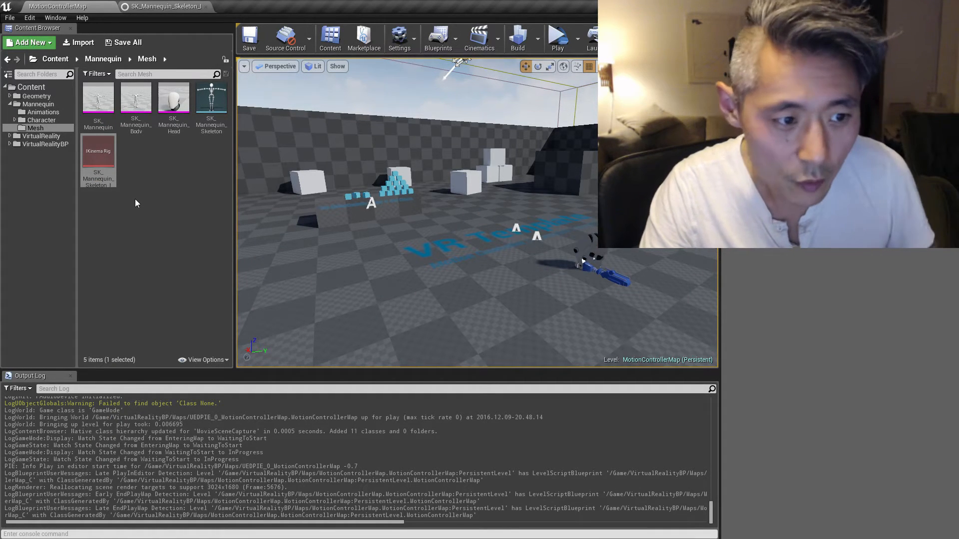
mouse_move(98, 150)
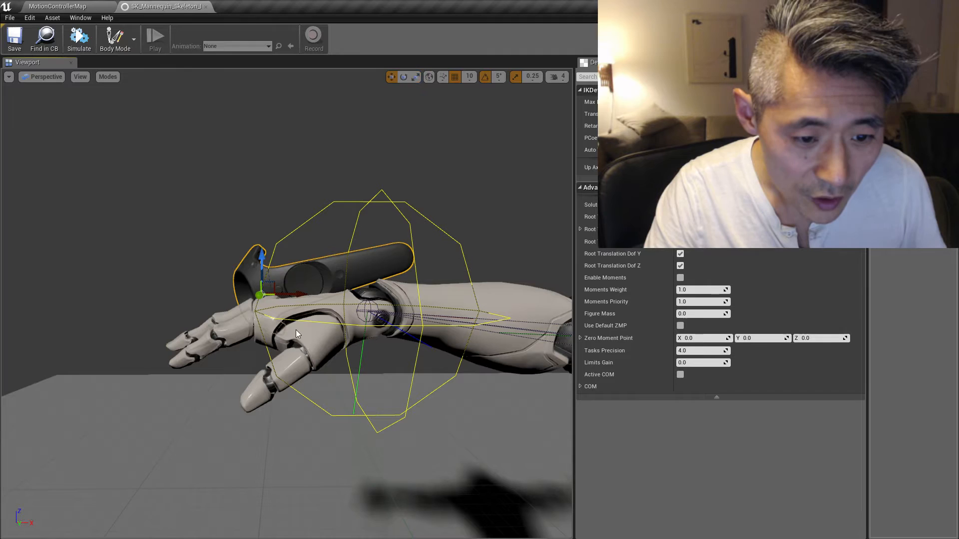
Switch the rig viewport to the Front orthographic view of the hand
click(45, 77)
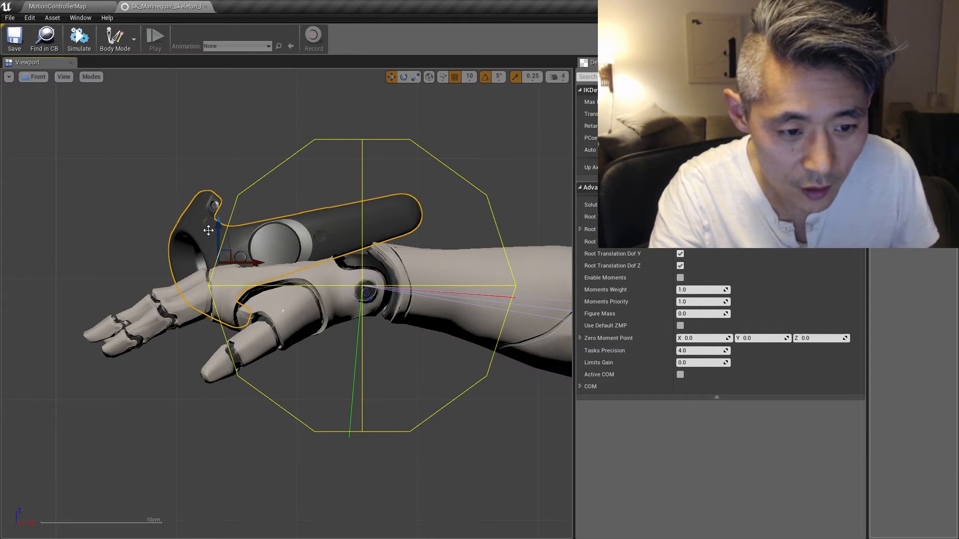
Switch to a side view and hide the Skeleton and IKinema Constraints overlays
click(37, 76)
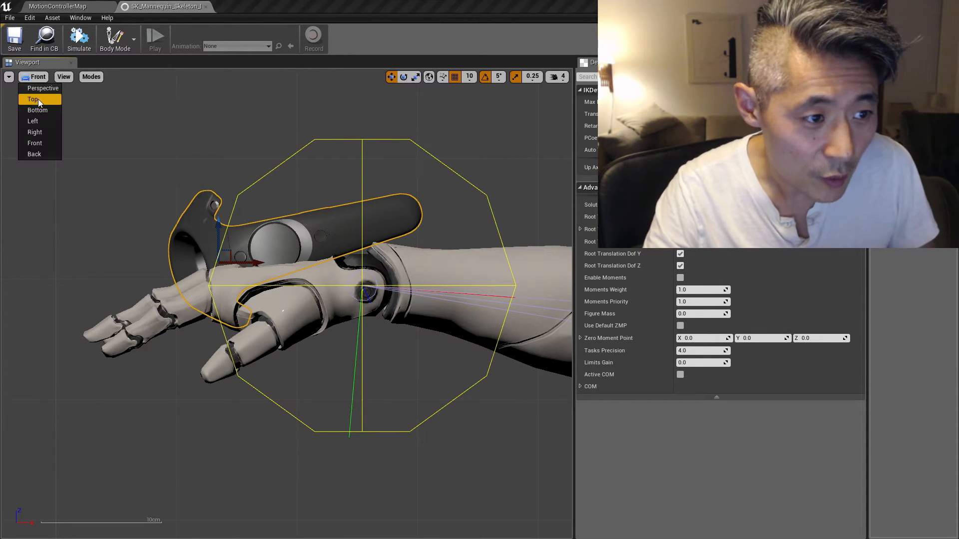
click(34, 132)
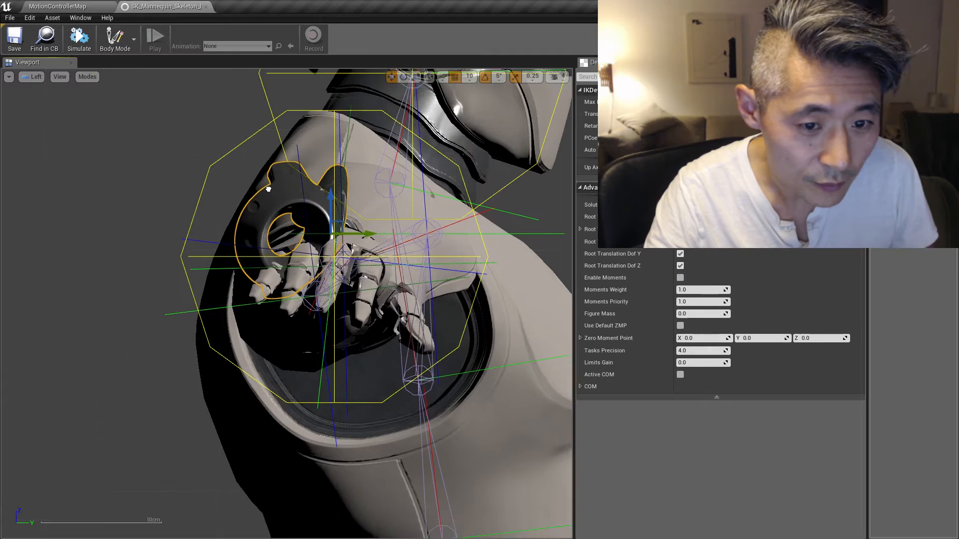
click(59, 76)
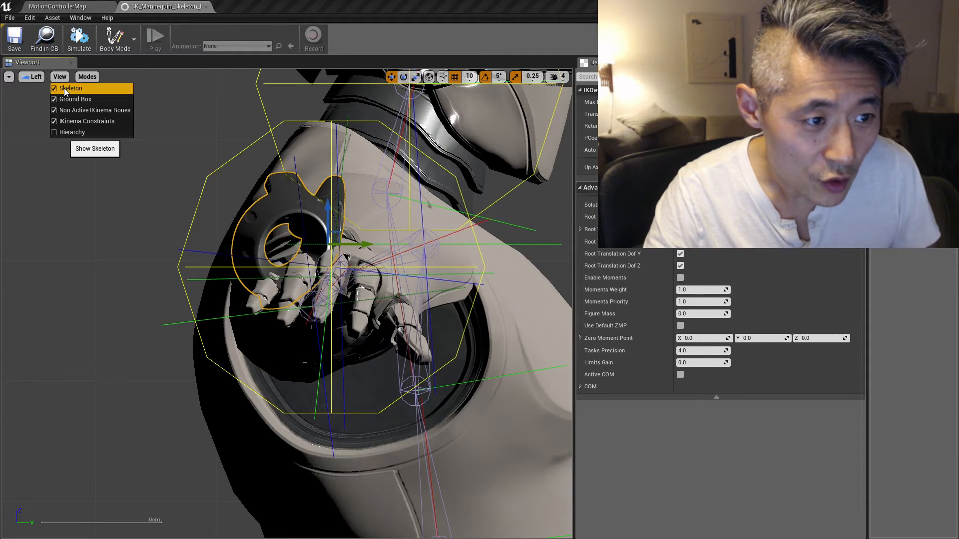
click(54, 88)
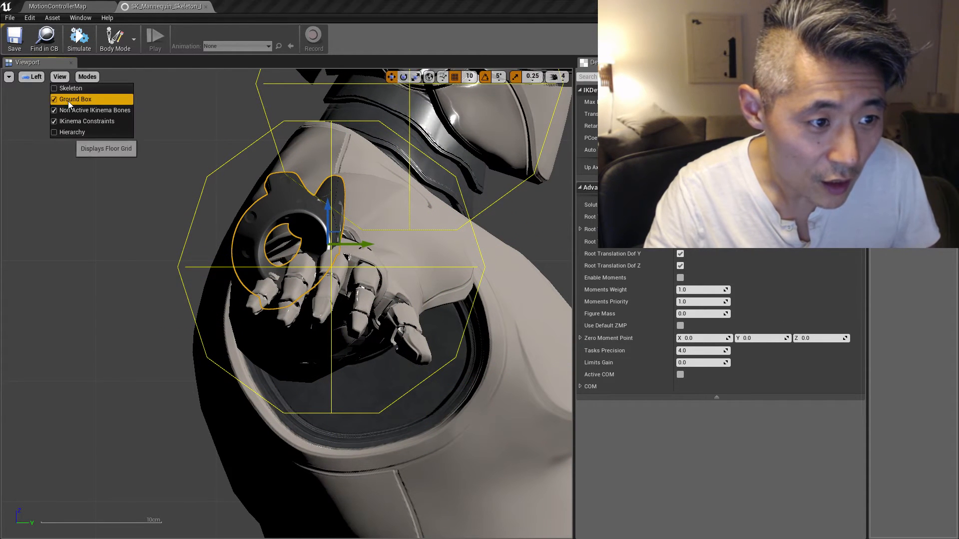
click(54, 98)
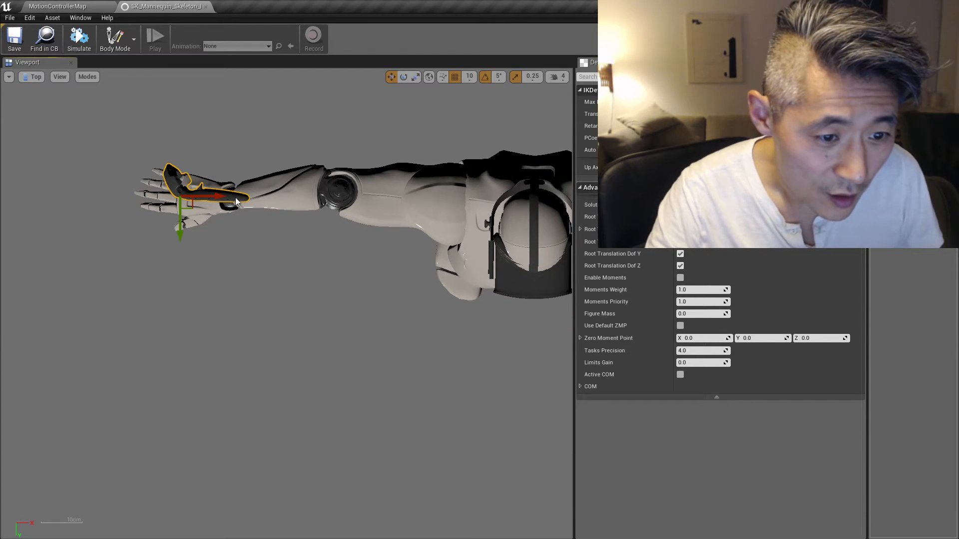
mouse_move(274, 190)
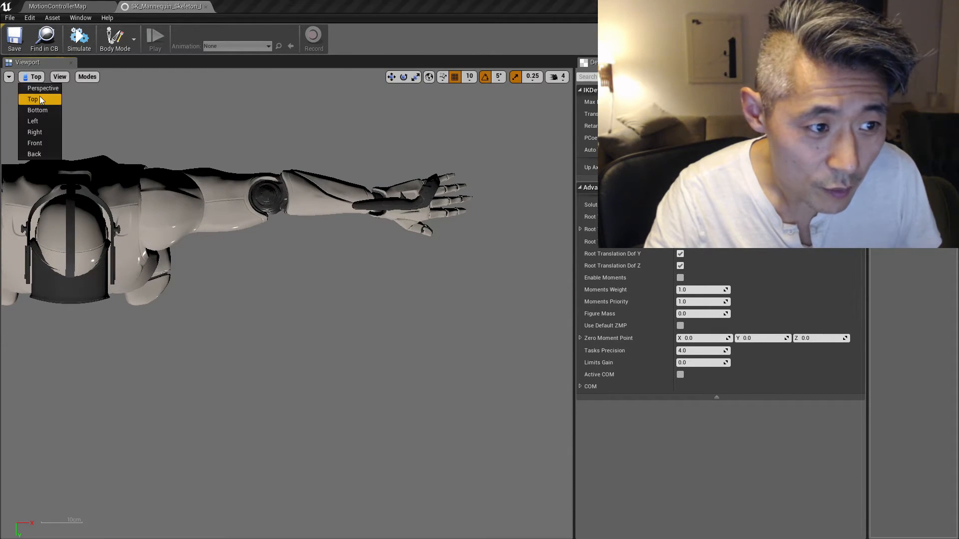
Return to Perspective view and rotate the controller mesh by -10 degrees
click(43, 88)
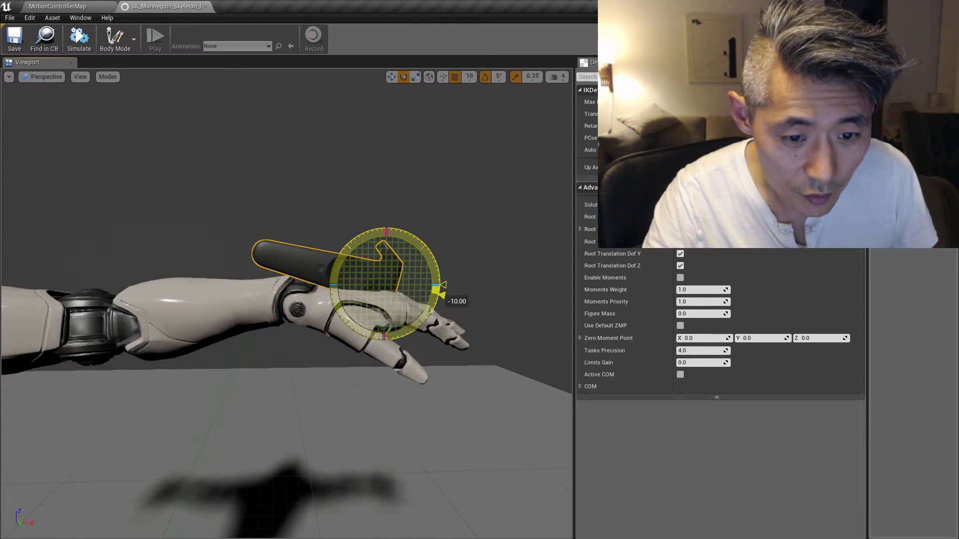
drag(434, 287, 437, 281)
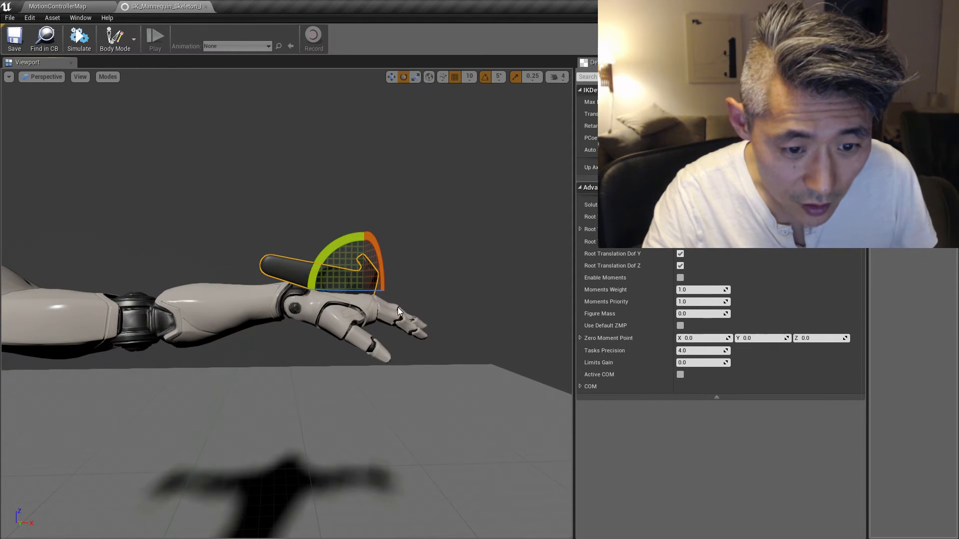
mouse_move(269, 246)
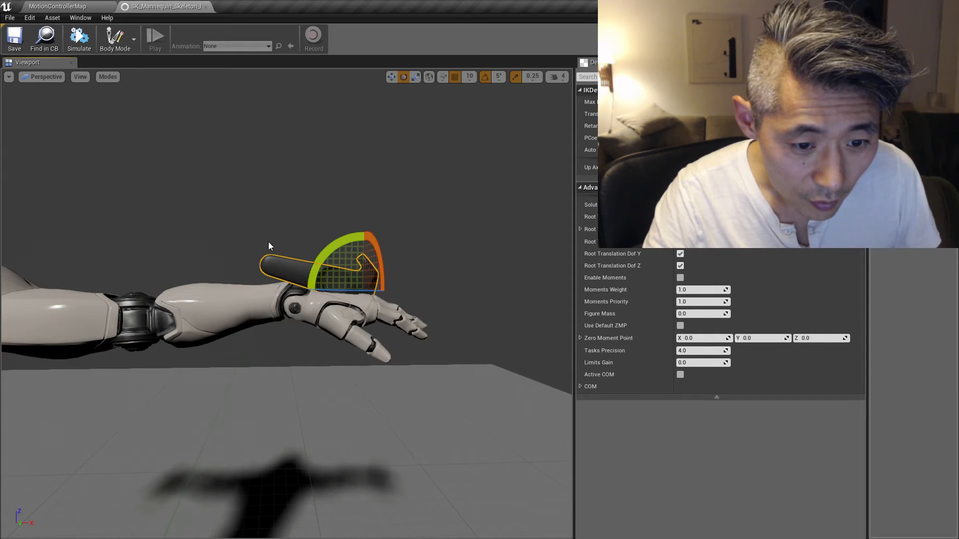
View the arm from Top, return to Perspective and select the controller mesh
click(47, 76)
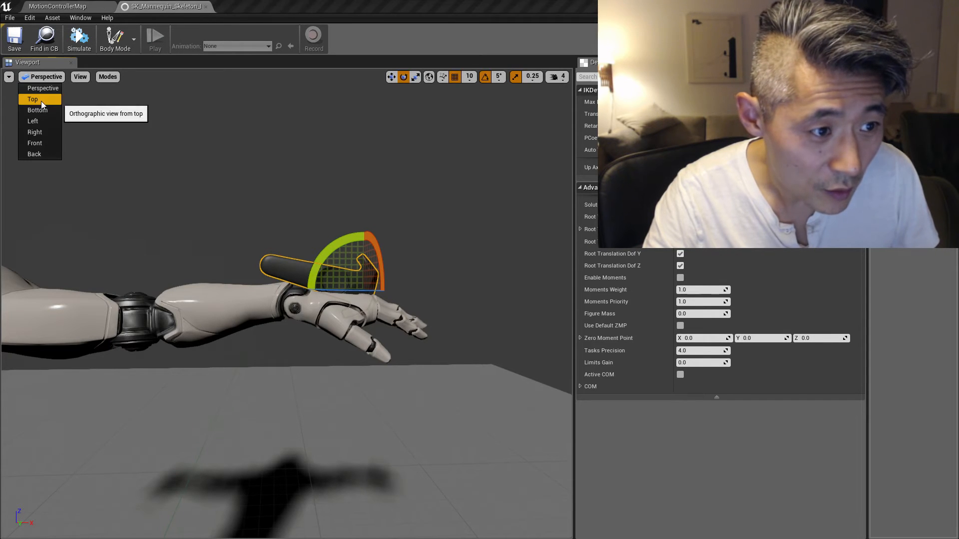
click(33, 99)
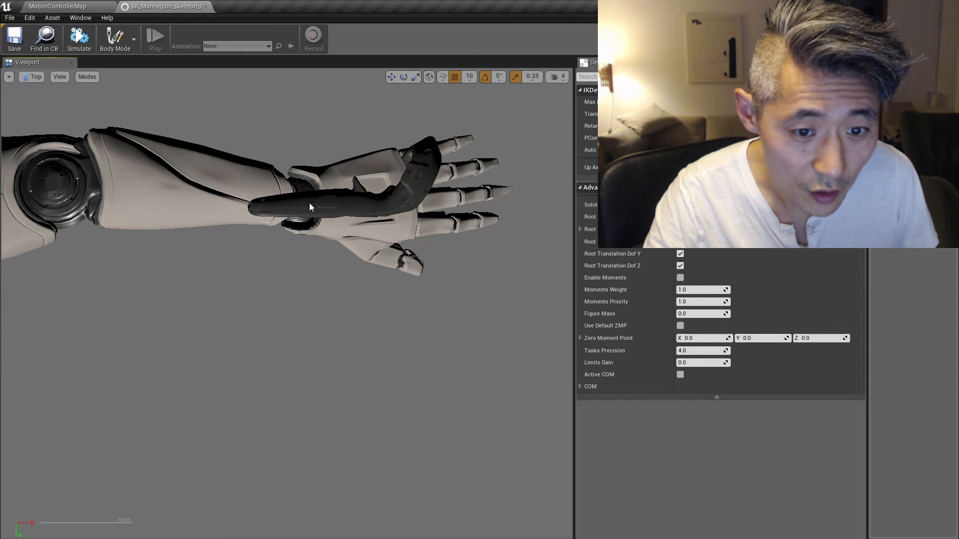
click(35, 76)
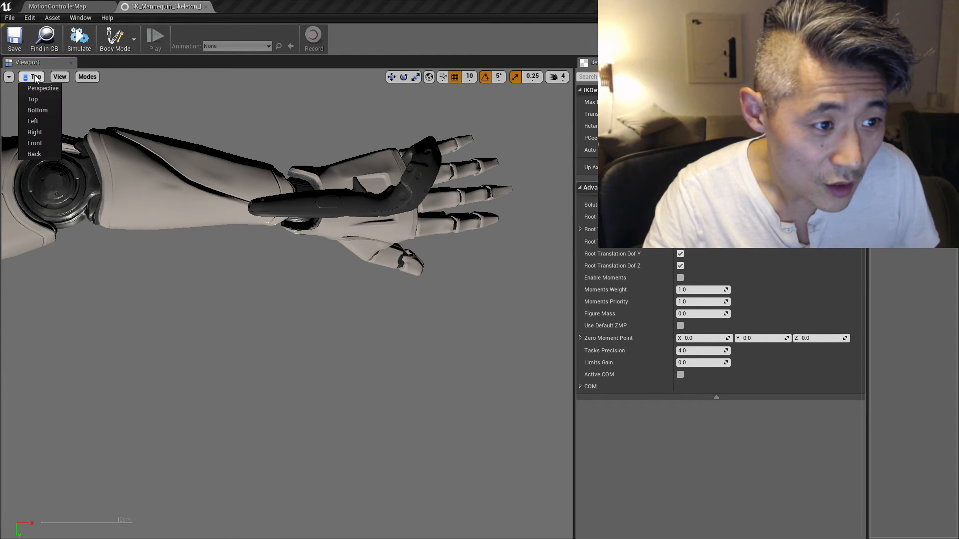
click(43, 88)
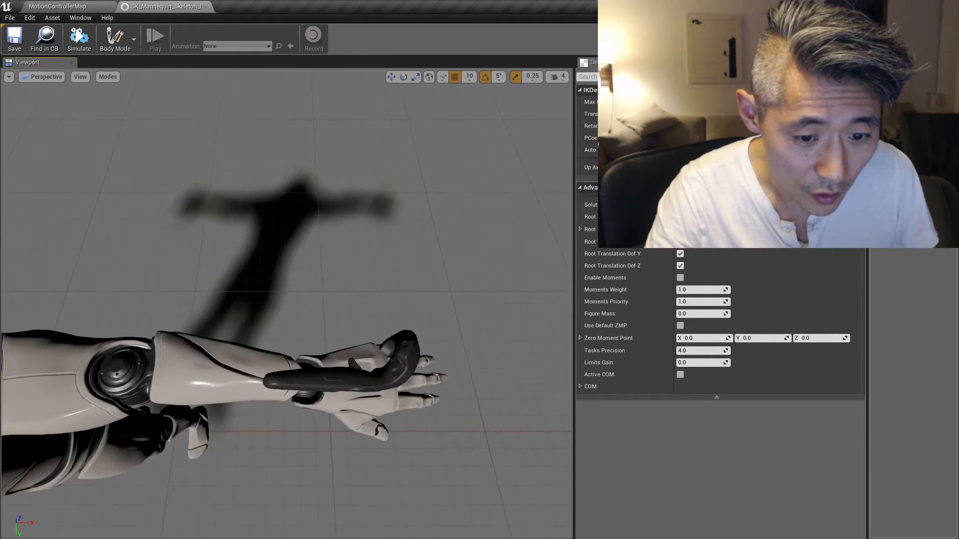
click(367, 367)
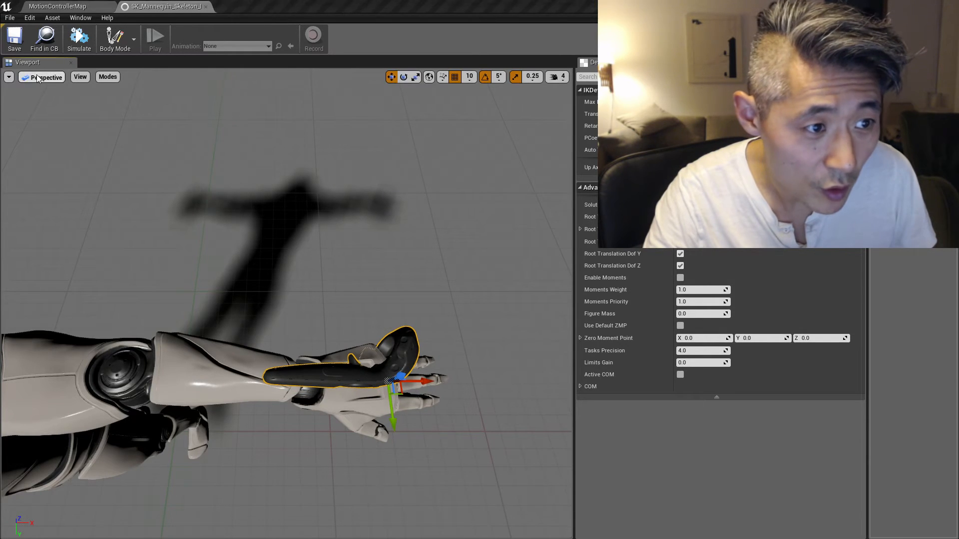
Inspect the selected controller mesh from Top, side and Front views
click(46, 76)
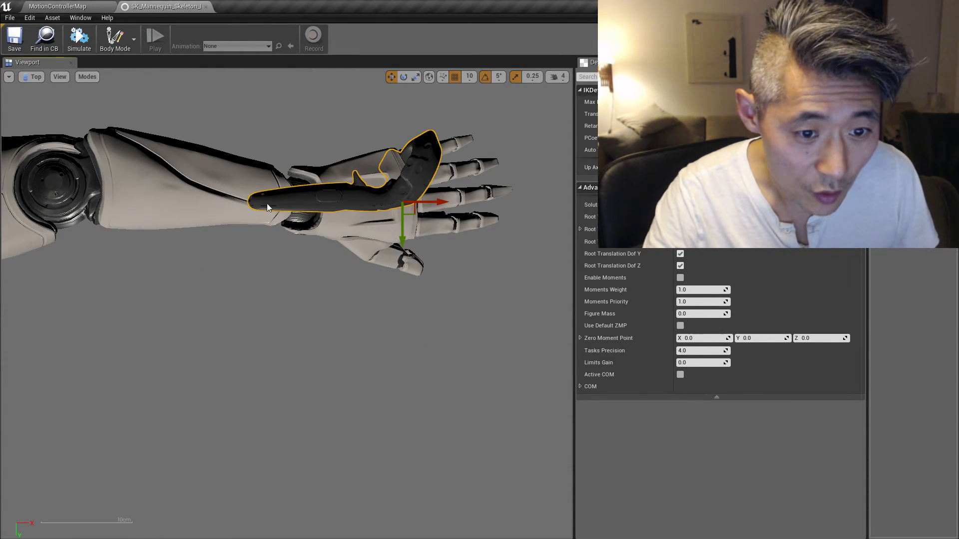
mouse_move(273, 204)
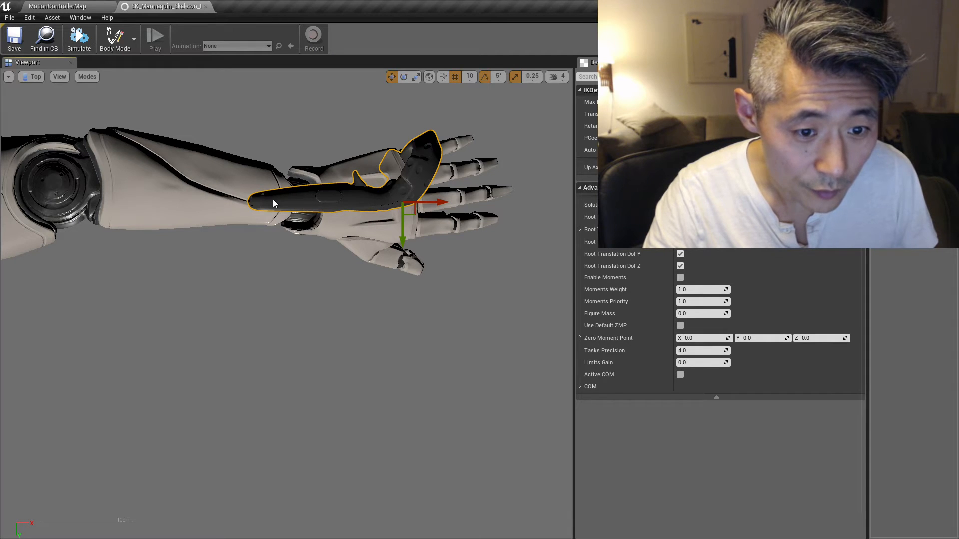
click(35, 77)
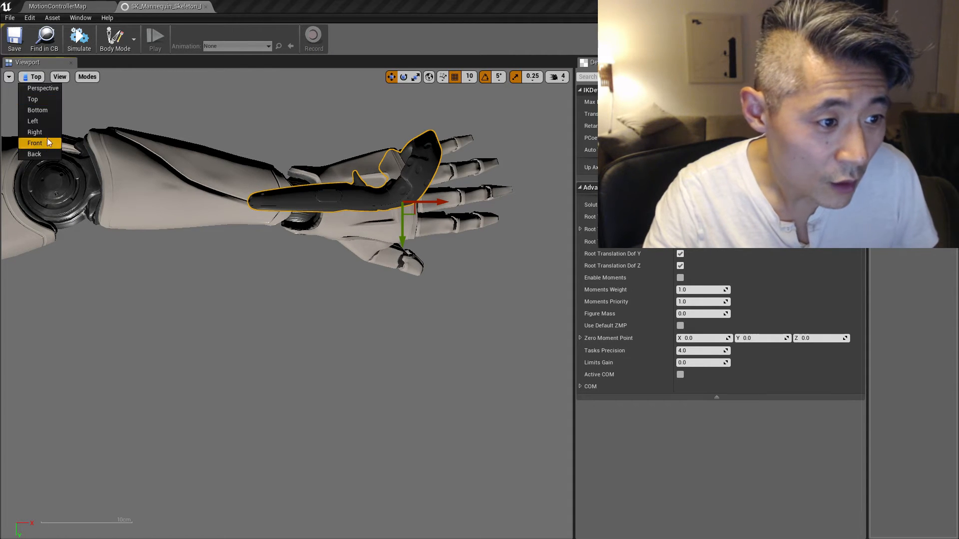
click(35, 132)
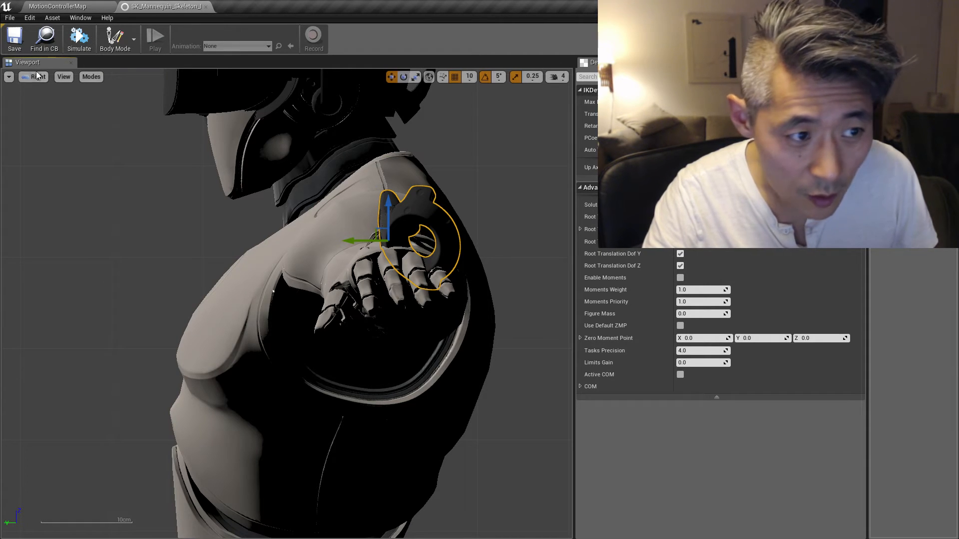
click(34, 76)
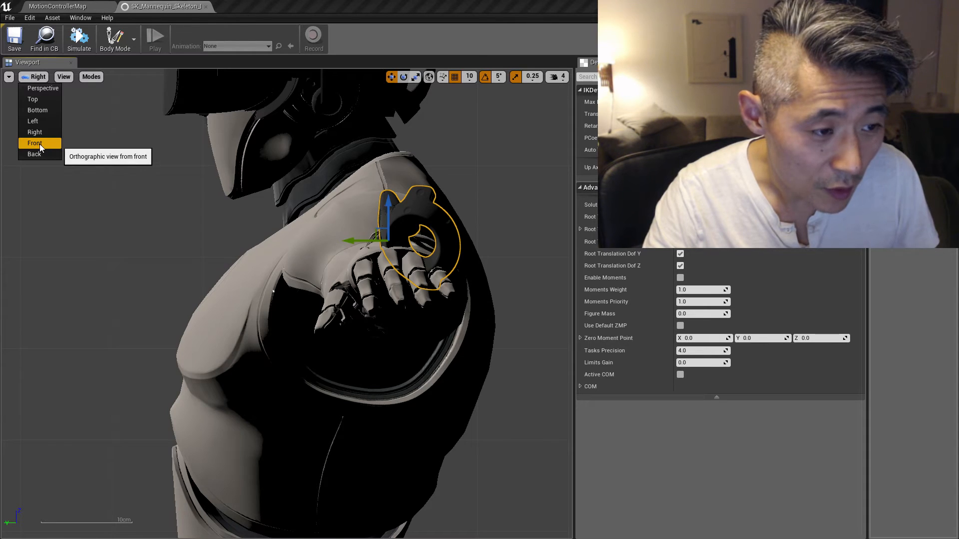
click(35, 144)
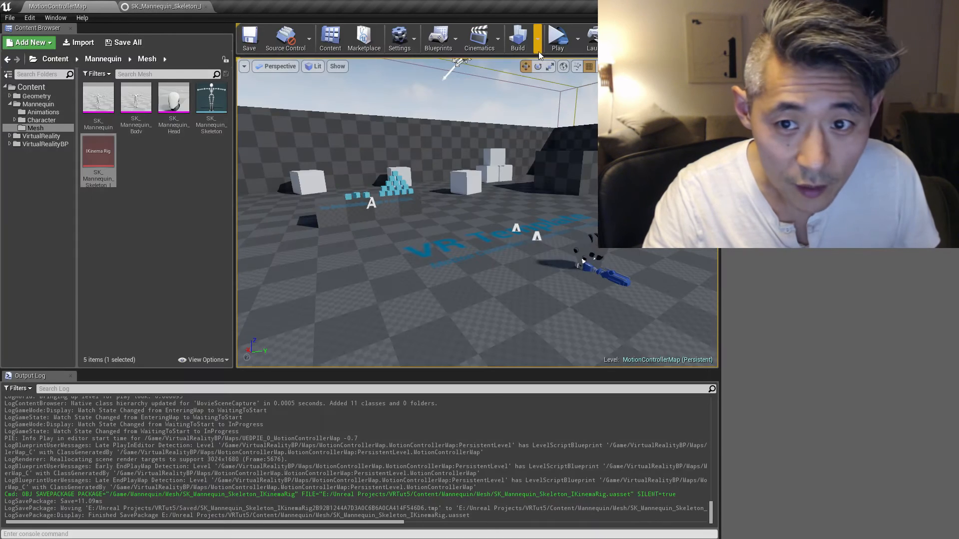
Reopen SK_Mannequin_Skeleton_IKinemaRig in the rig editor
click(558, 38)
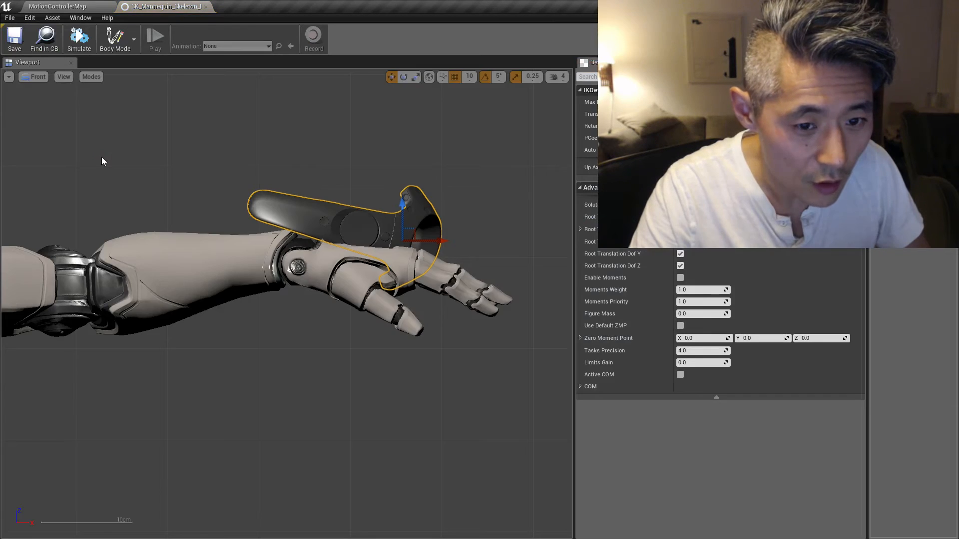
mouse_move(391, 239)
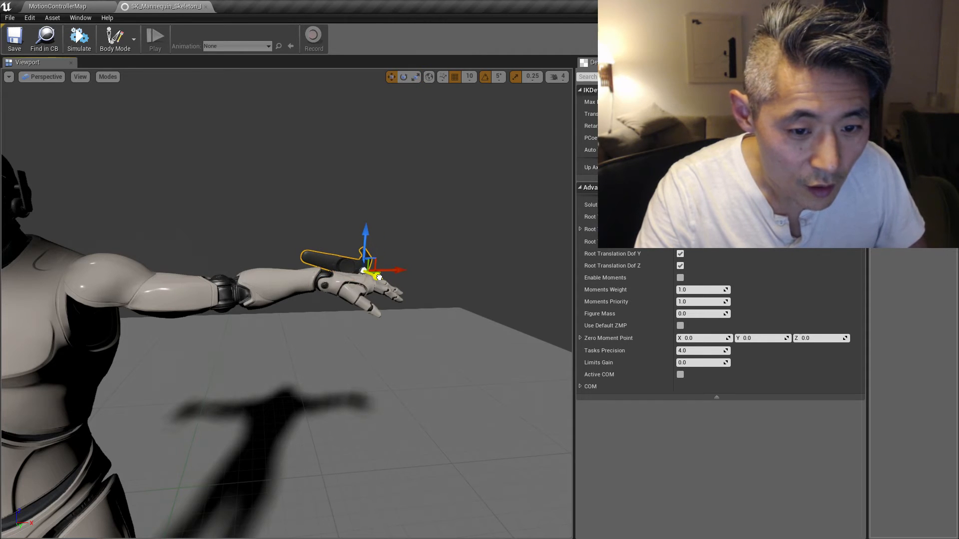
Nudge the controller mesh along the back of the hand with the move gizmo
drag(367, 269, 376, 271)
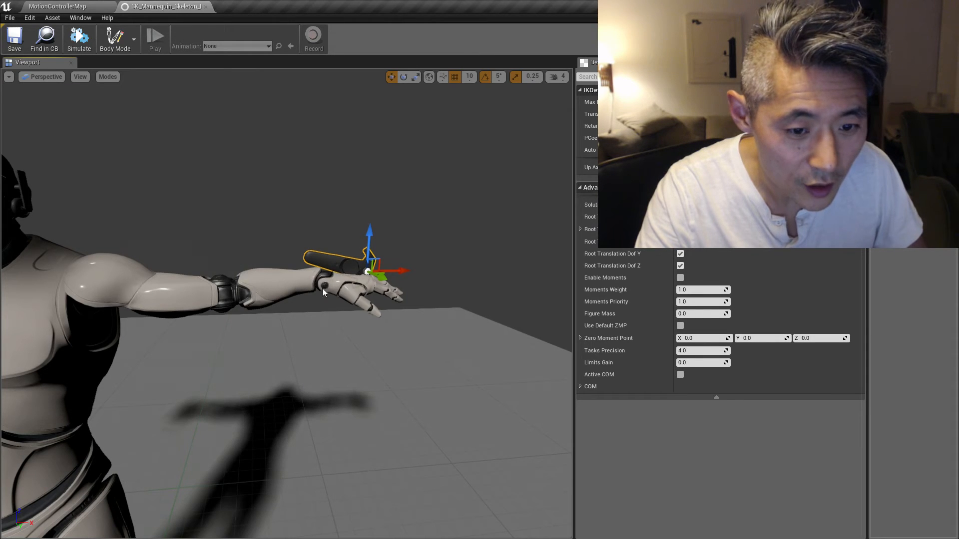
mouse_move(343, 278)
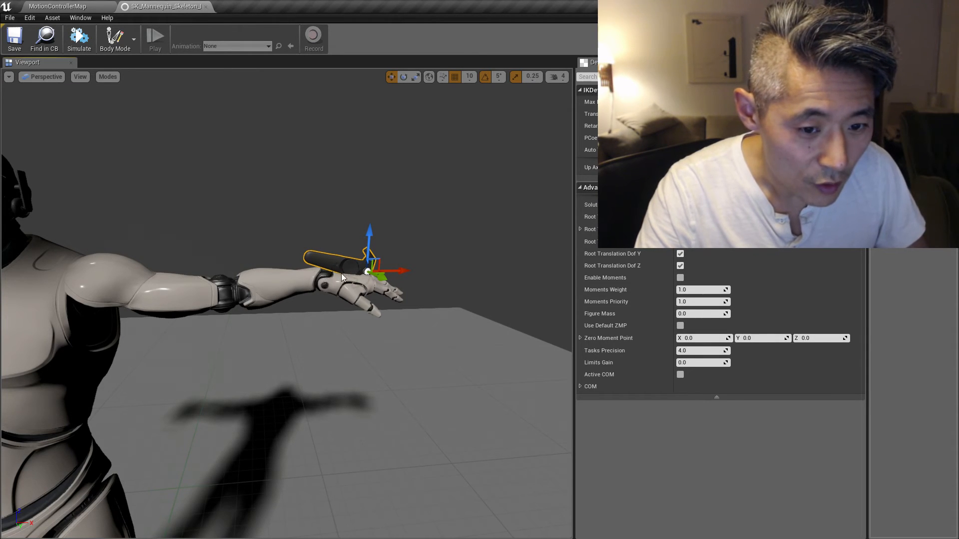
mouse_move(387, 240)
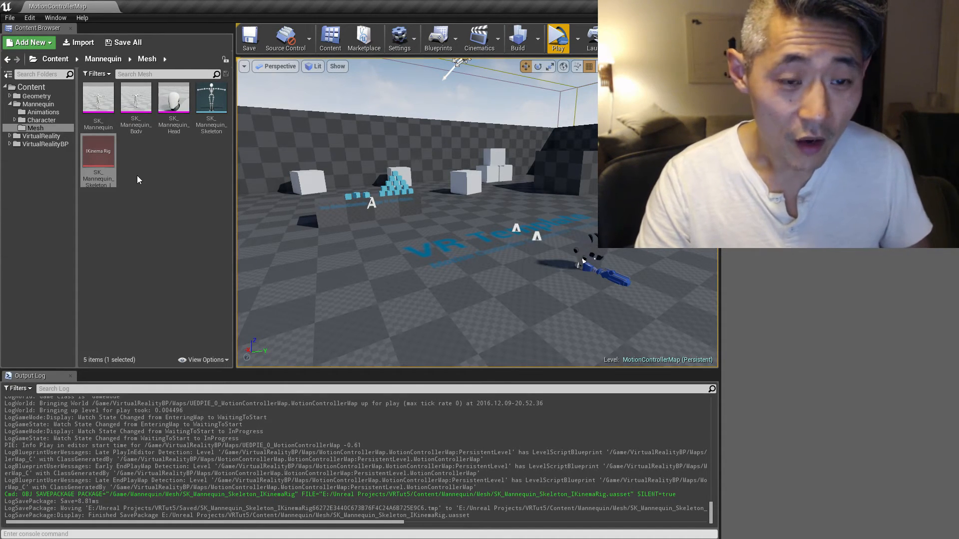
mouse_move(98, 151)
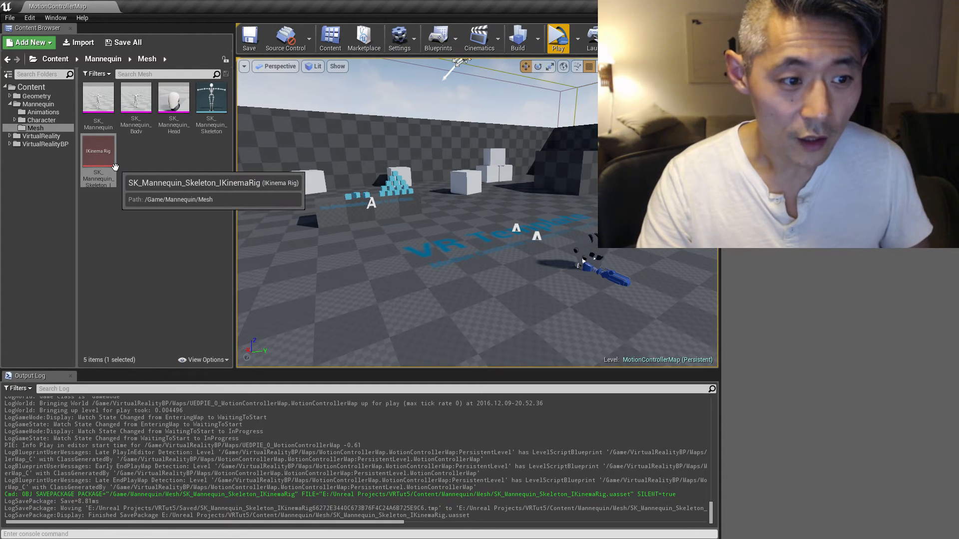
mouse_move(136, 240)
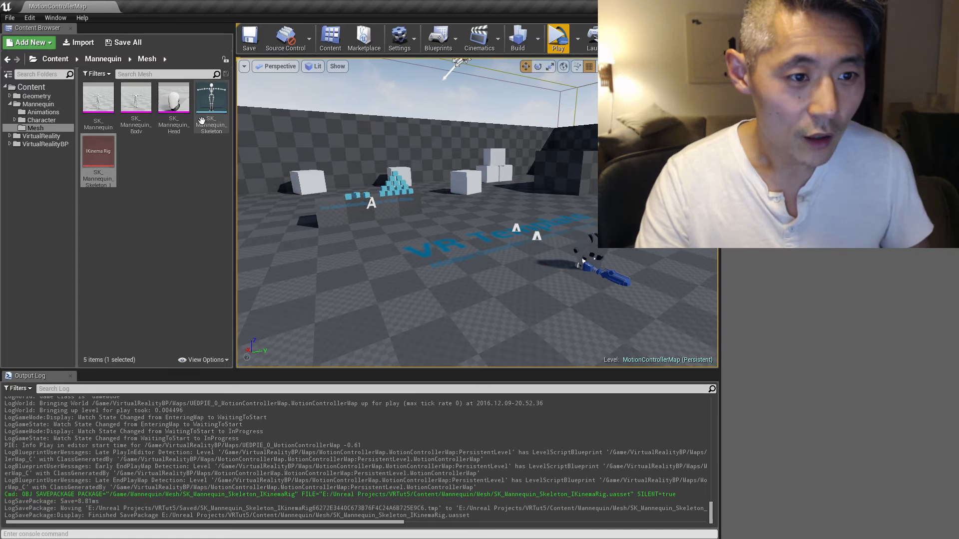
Open Project Settings on the Engine General Settings page
click(399, 38)
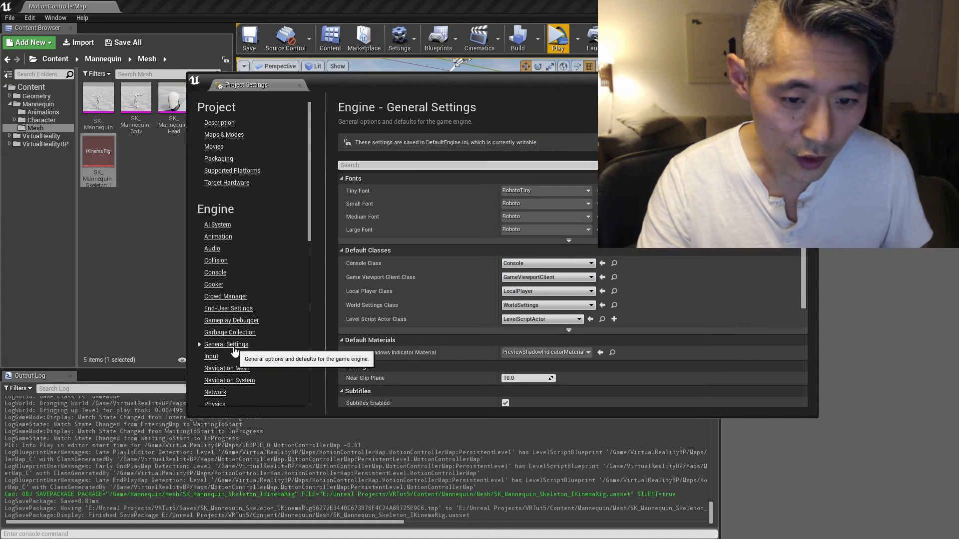
Enter 1.0 as the Near Clip Plane value
scroll(down, 3)
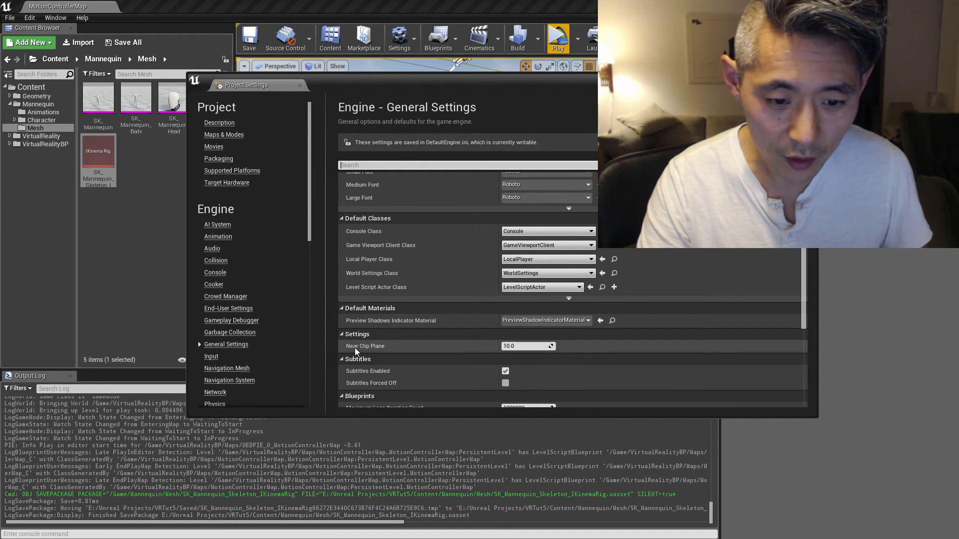
click(527, 346)
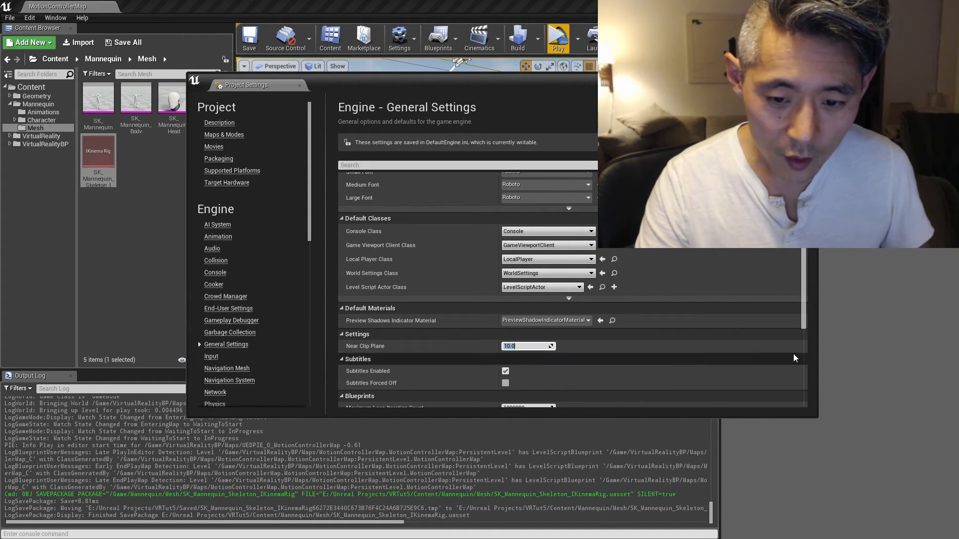
text(1.0)
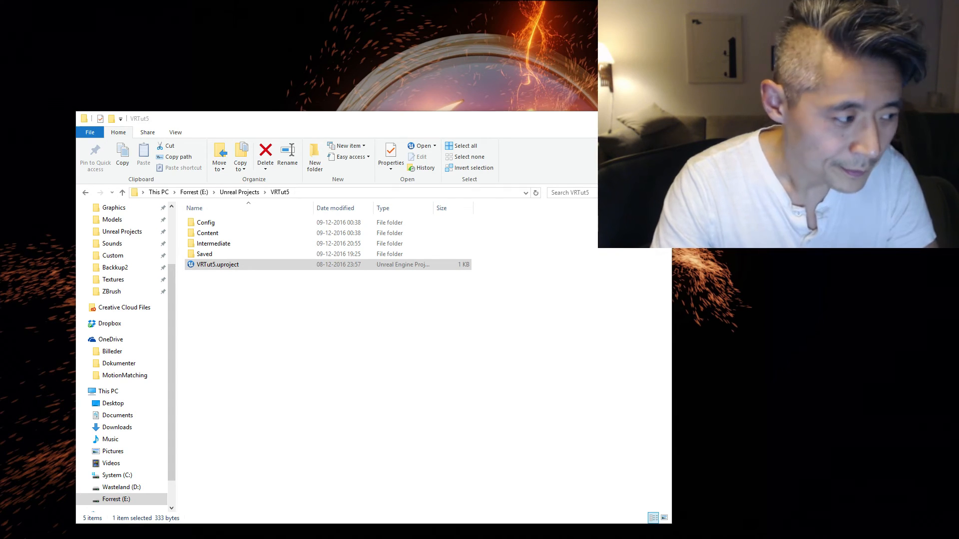
Relaunch VRTut5.uproject and start a standalone game preview of the level
double_click(216, 265)
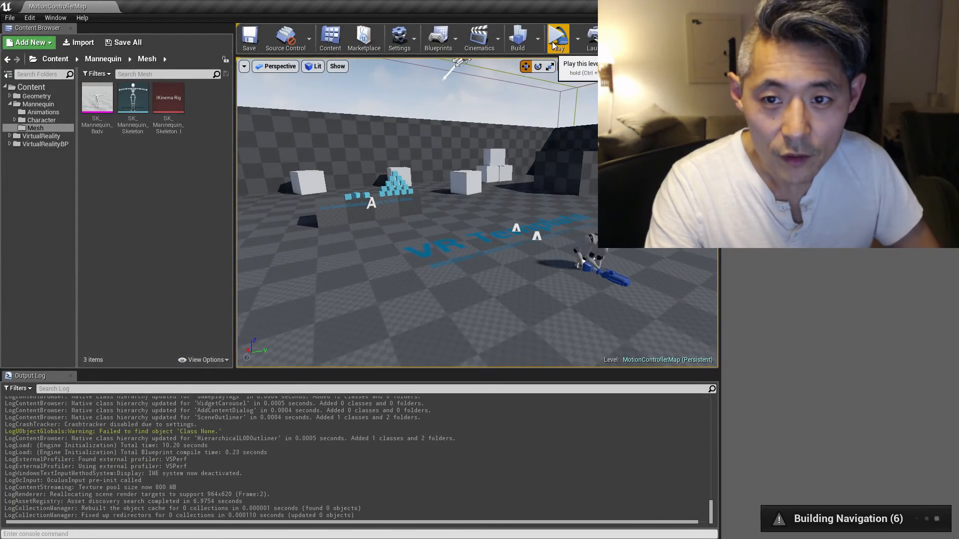
click(557, 38)
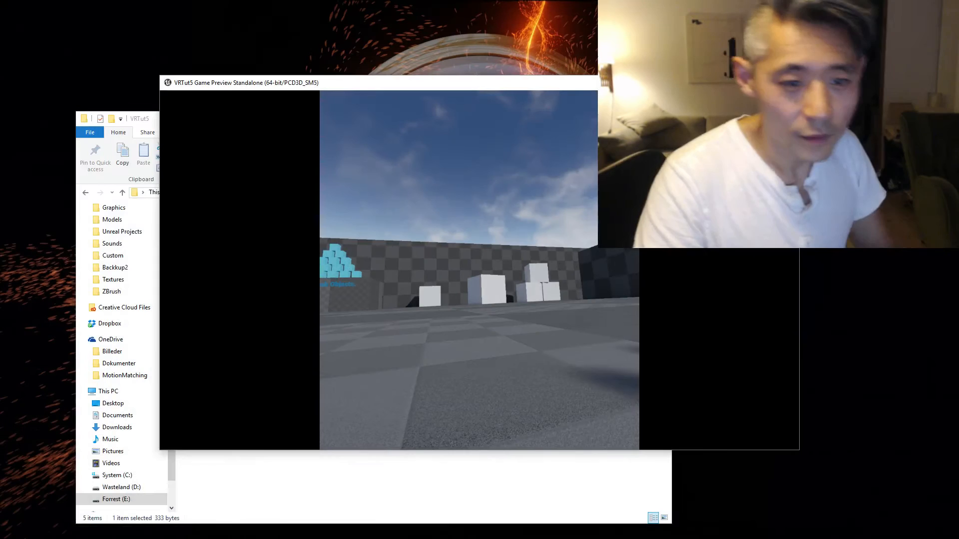